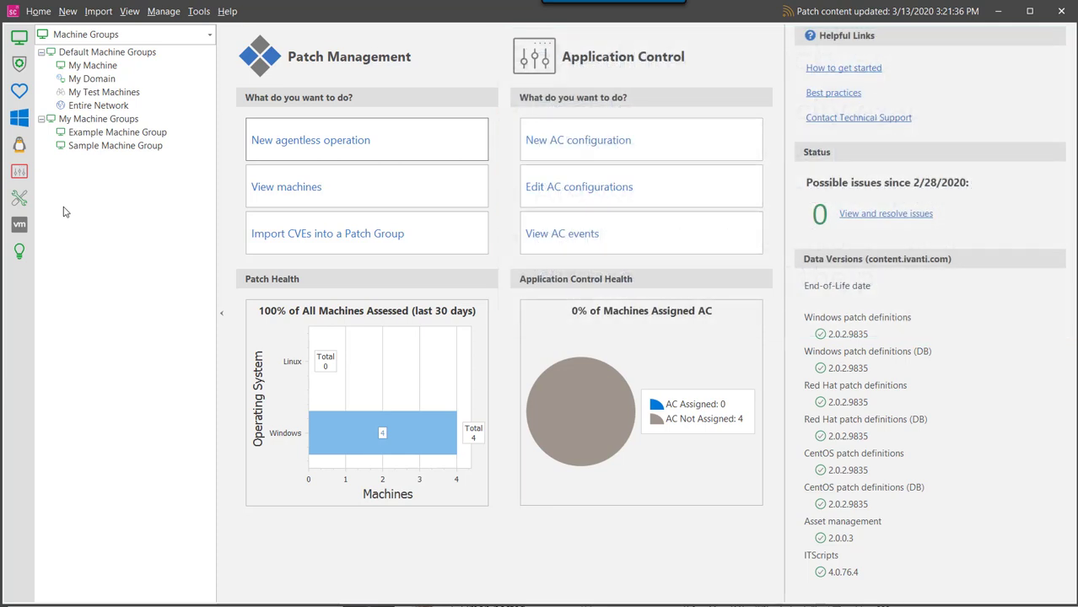
mouse_move(310, 140)
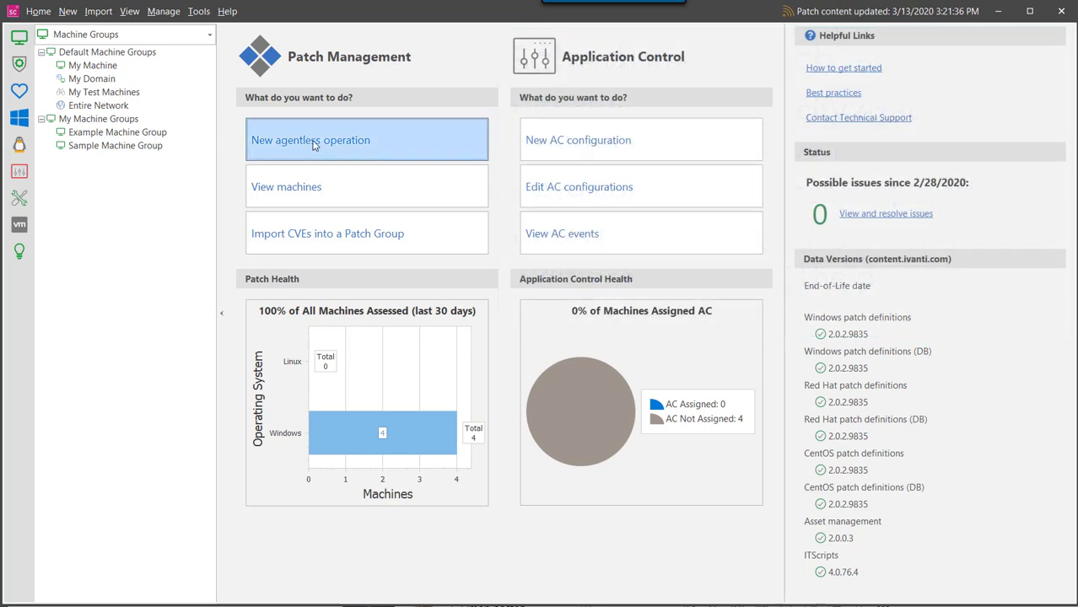
Step: Start an agentless operation targeting Example Machine Group, then close it without running
left_click(311, 140)
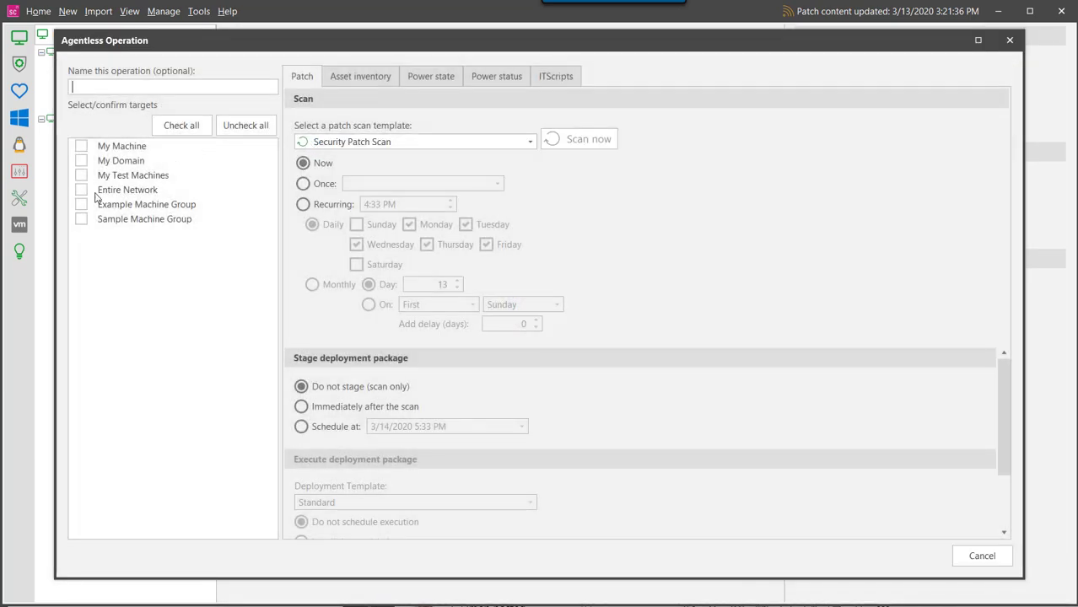
left_click(81, 205)
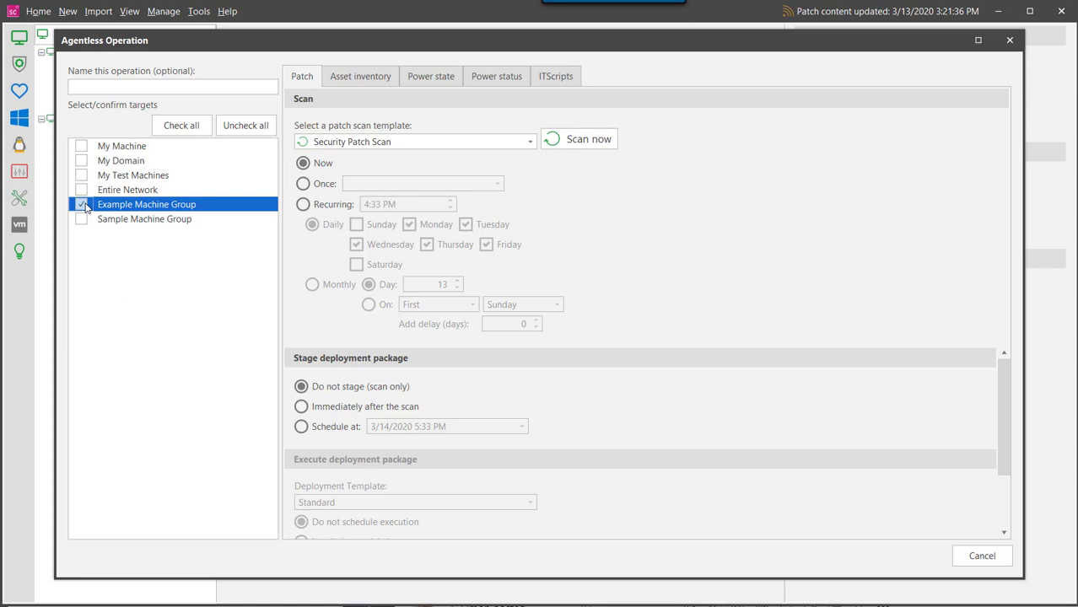
left_click(81, 204)
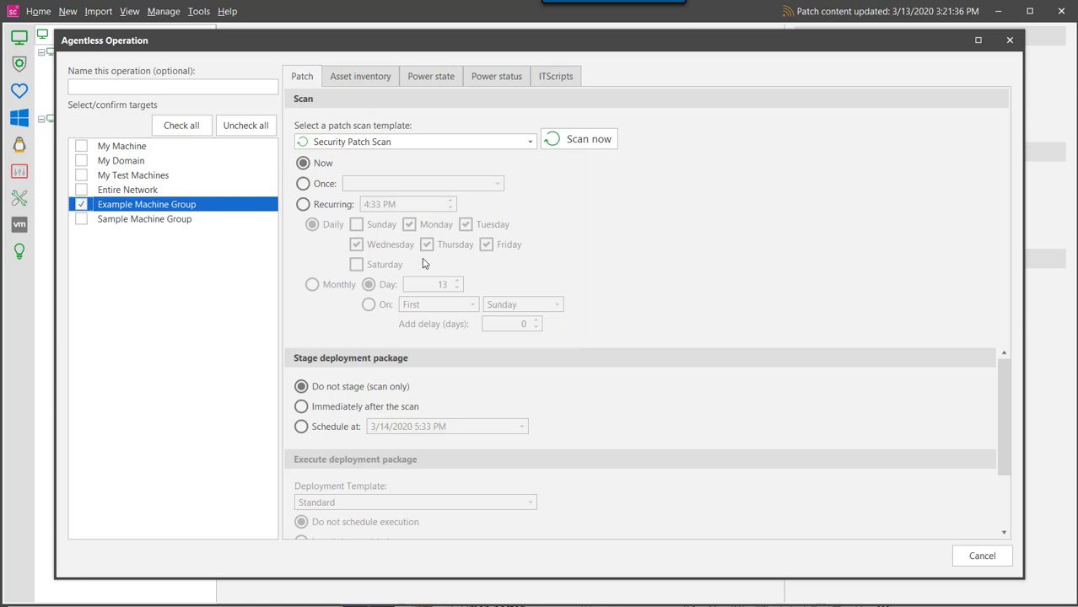
left_click(981, 555)
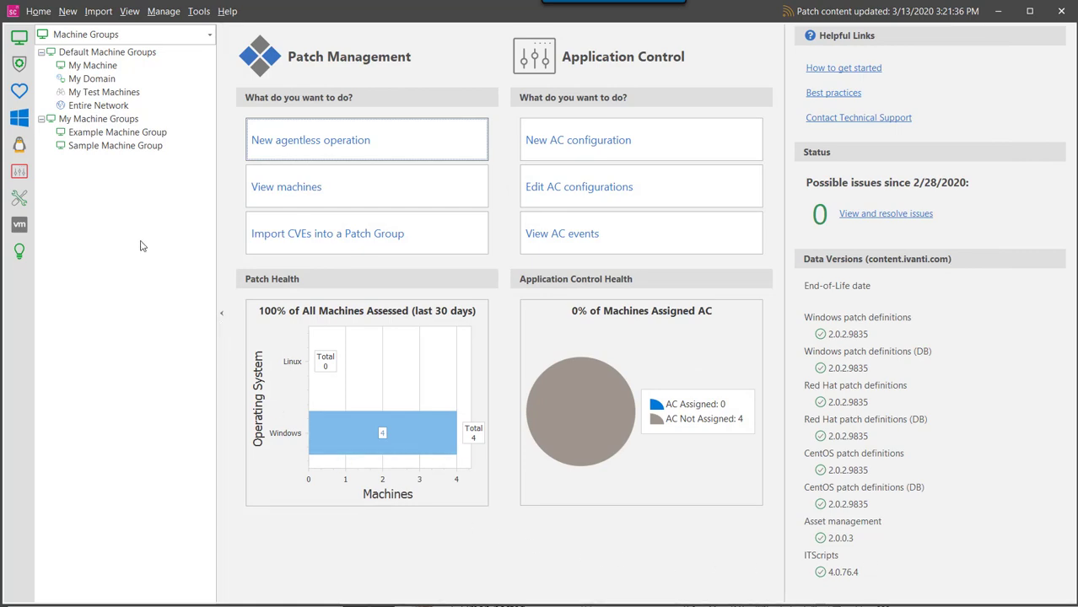
Step: Open Example Machine Group, launch an operation, then dismiss it and close the group unsaved
left_click(117, 132)
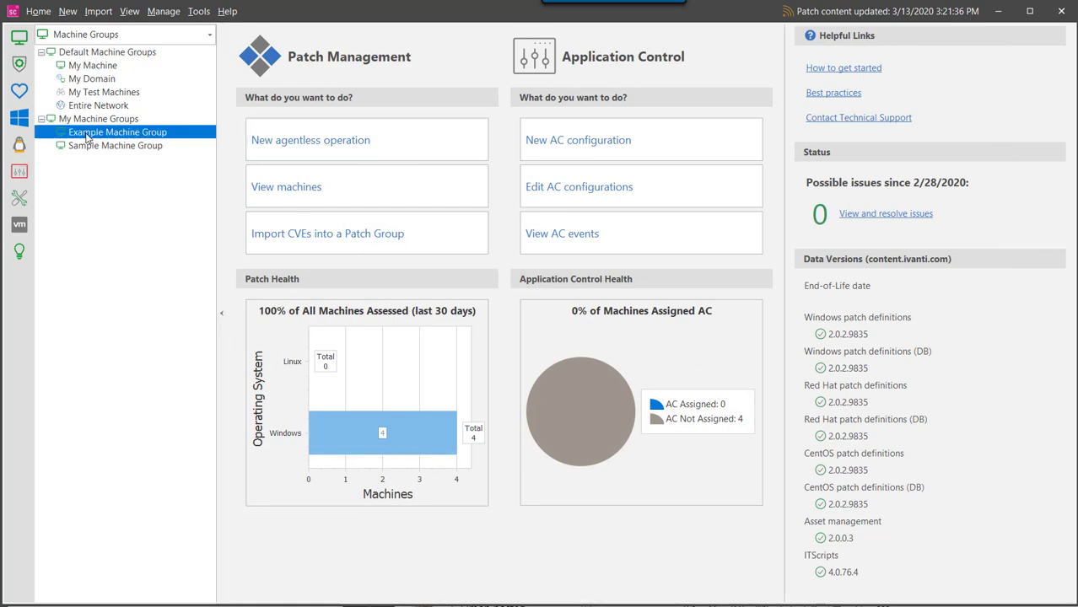
double_click(117, 132)
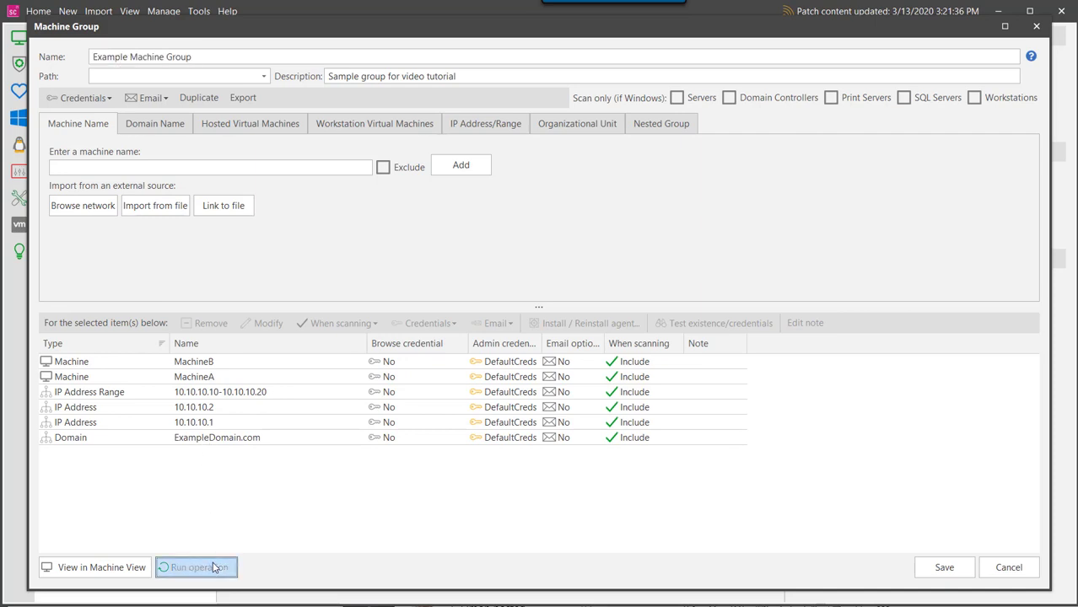
left_click(196, 567)
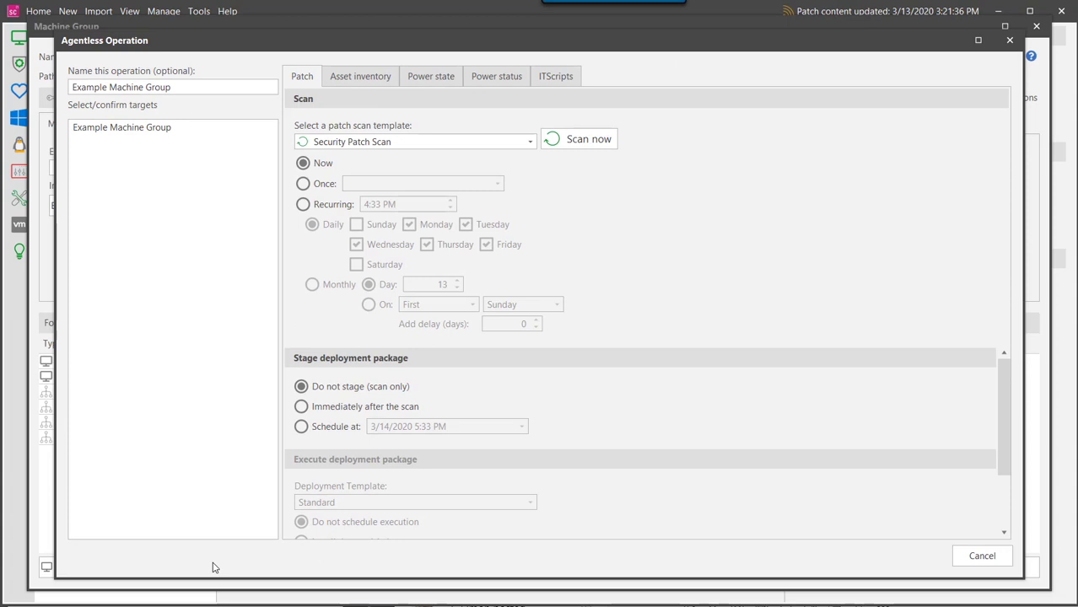
mouse_move(982, 555)
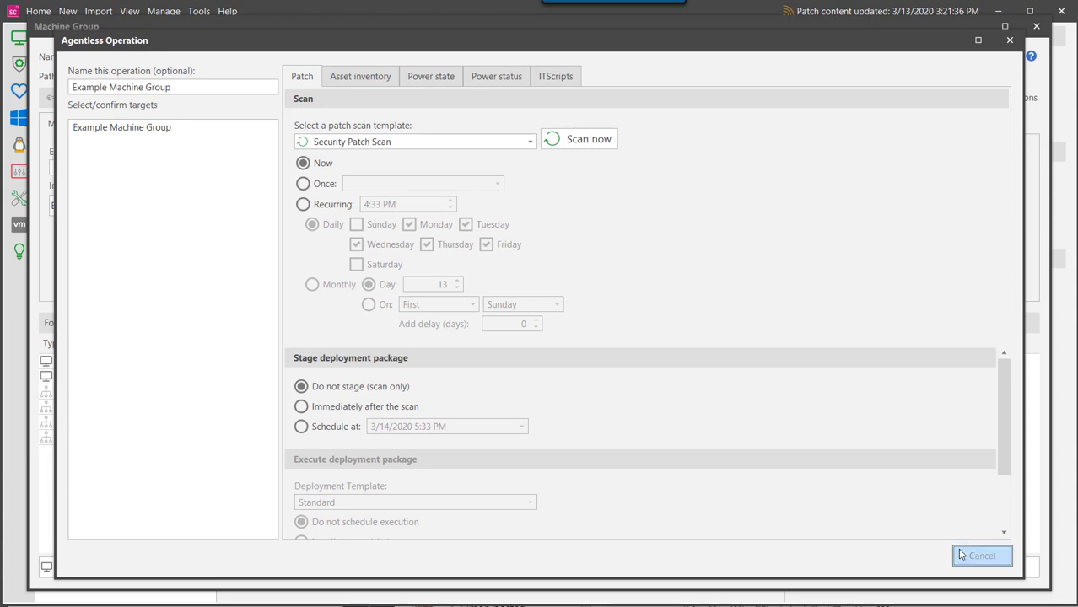
left_click(981, 556)
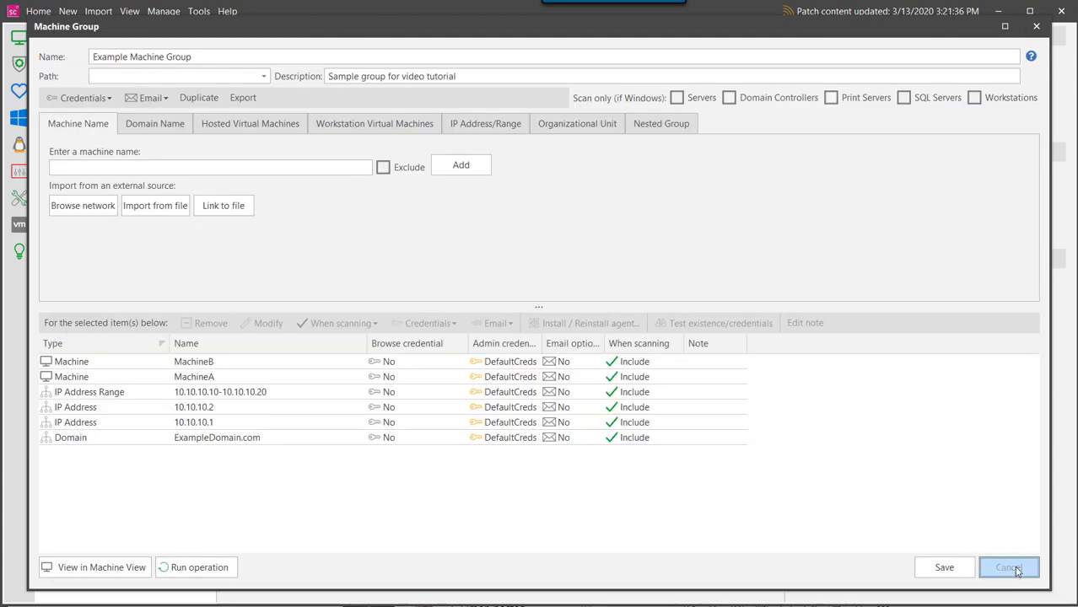
left_click(1009, 567)
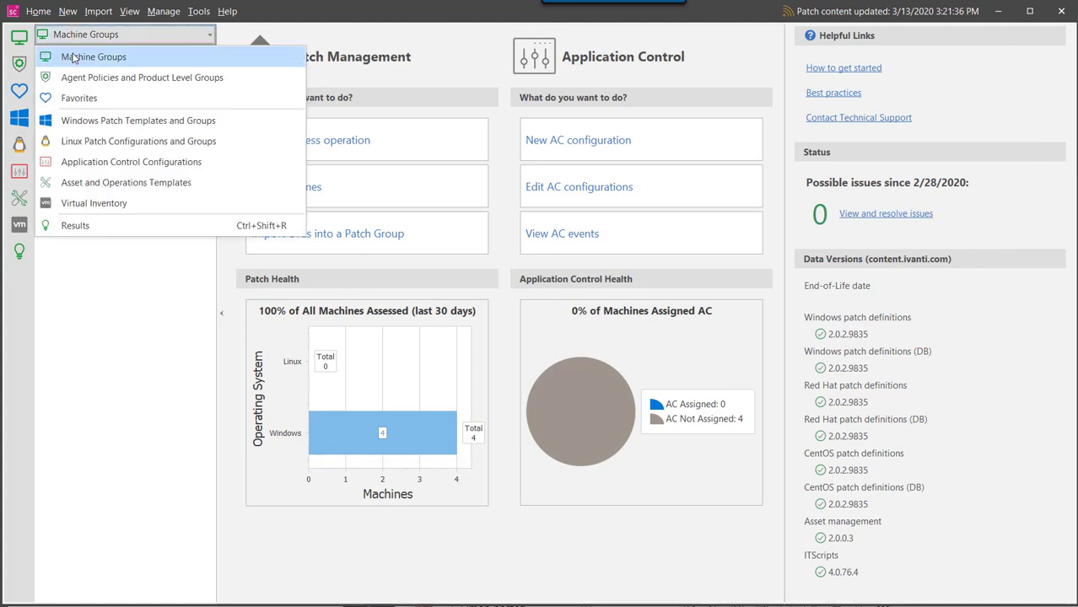
Step: Open Example Favorite from Favorites and start a recurring scan operation for it
left_click(79, 98)
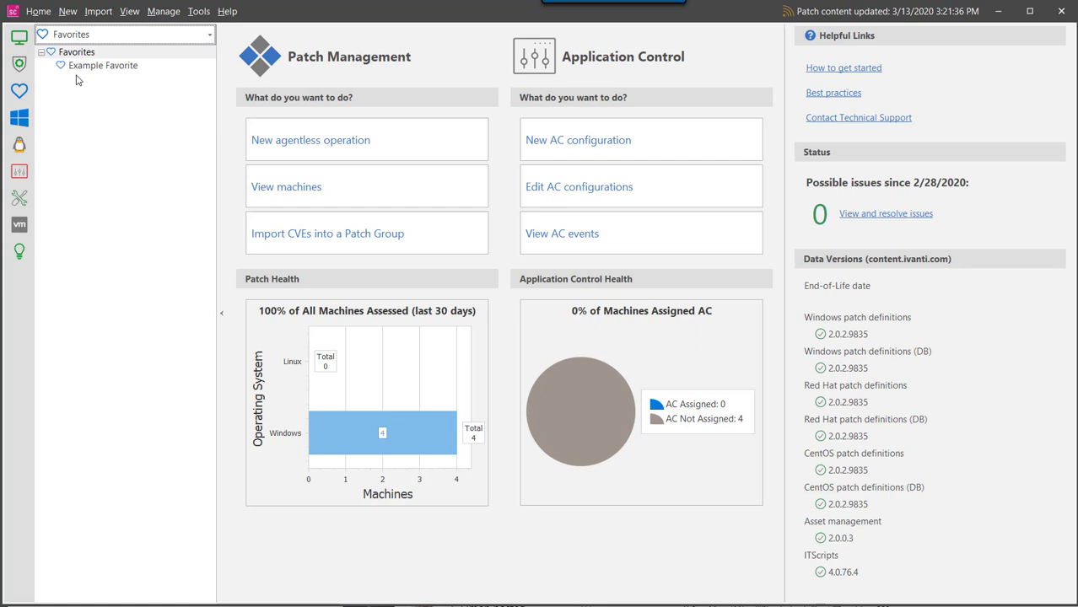
double_click(103, 65)
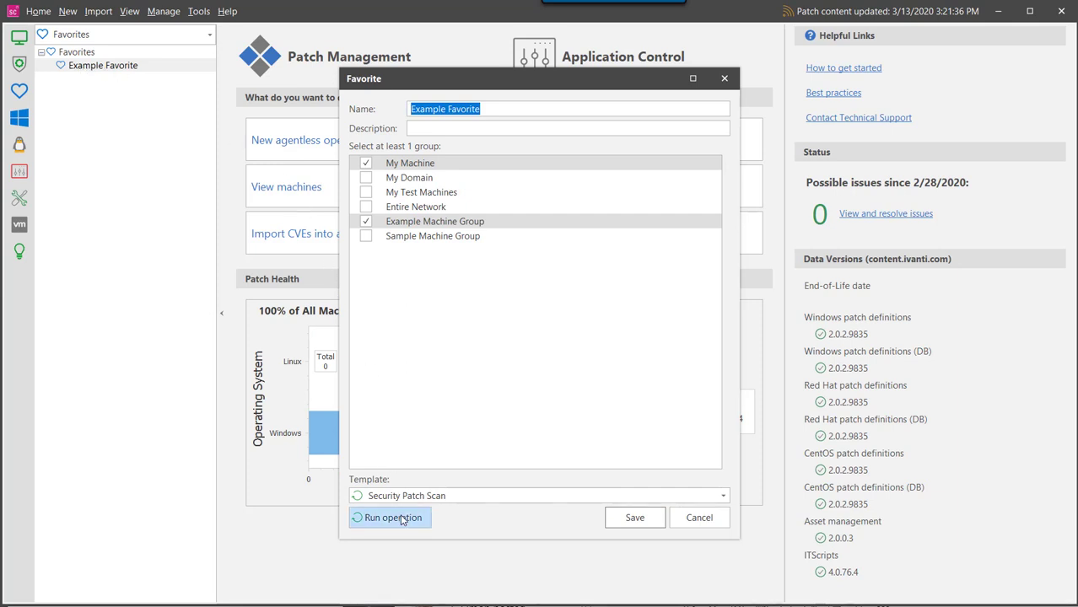
left_click(391, 517)
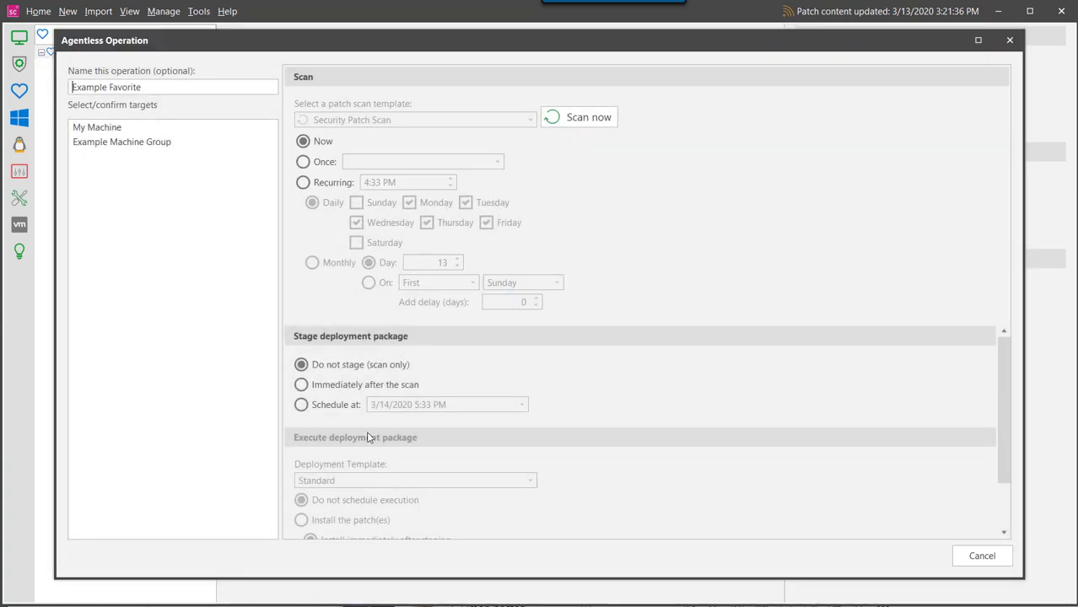
left_click(303, 182)
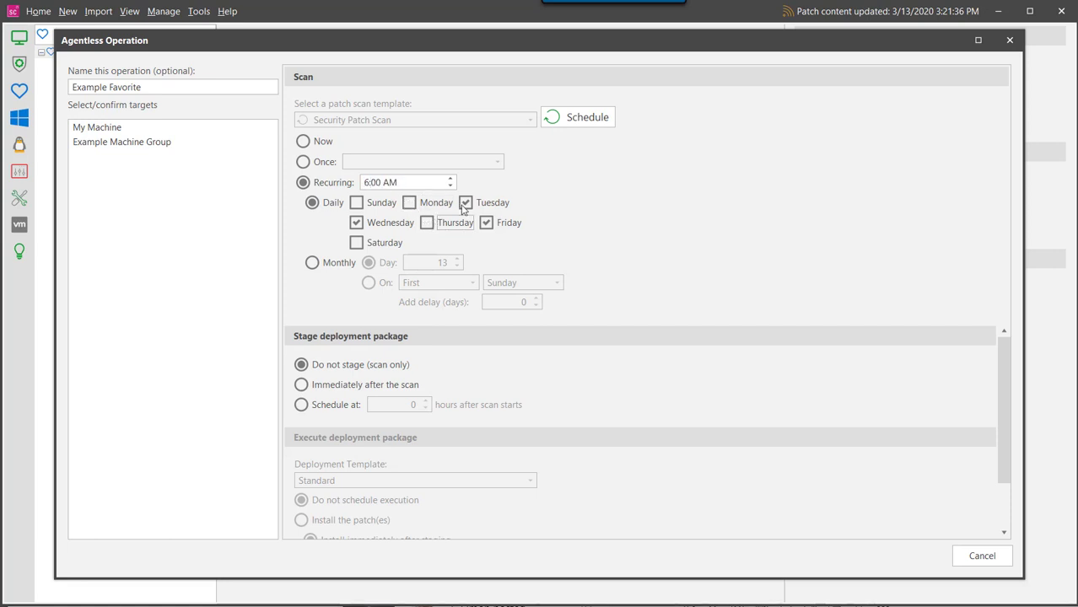
Step: Remove Tuesday from the recurring days and schedule the Example Favorite patch scan
left_click(466, 203)
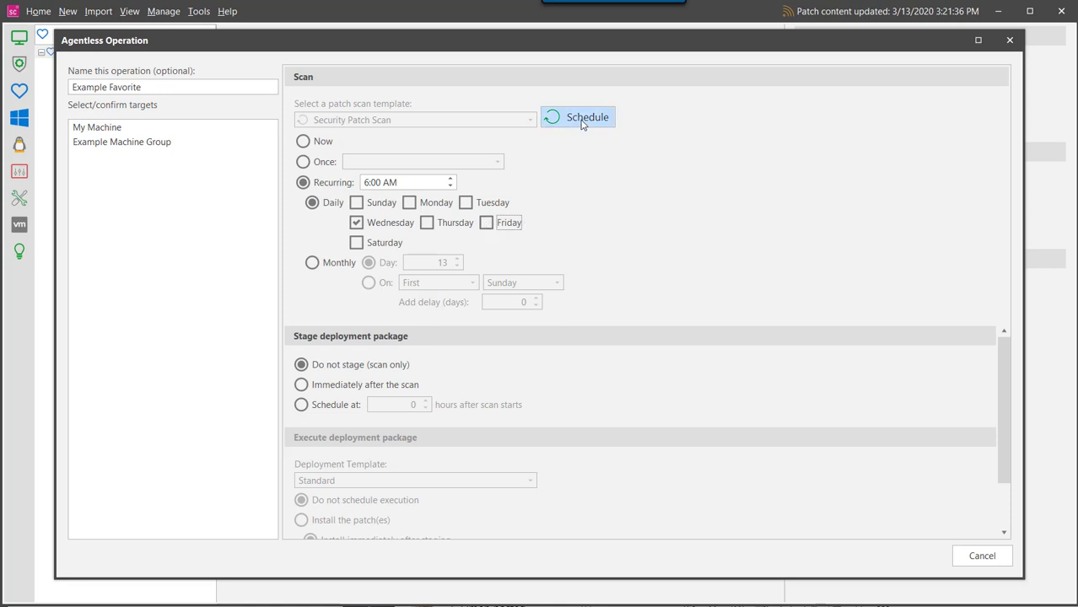
left_click(577, 117)
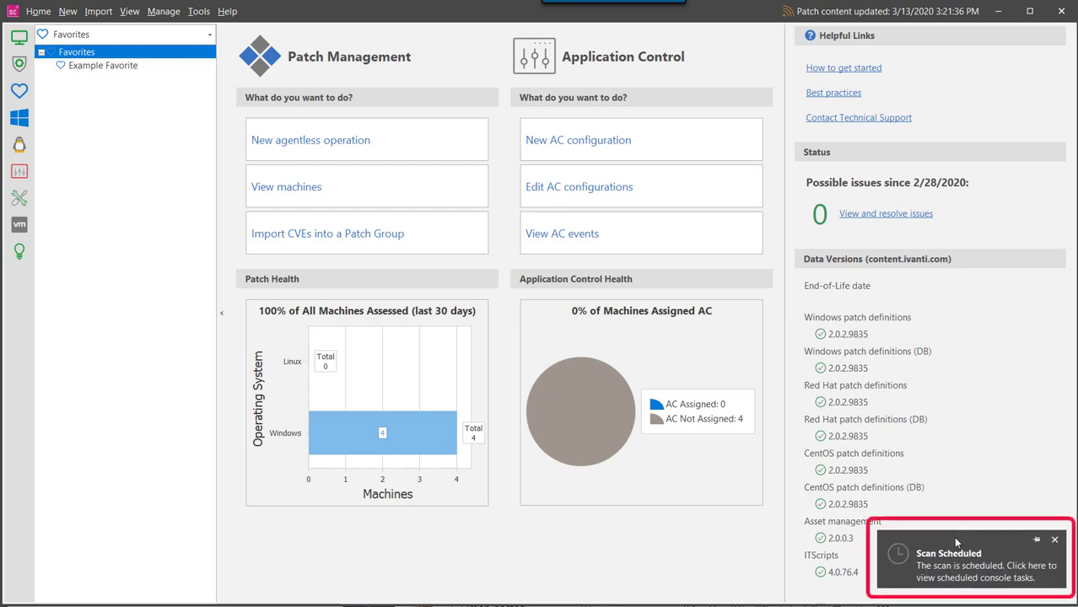
Step: Dismiss the Scan Scheduled toast, select the Sample Machine Group machines, and open their context menu
left_click(1054, 540)
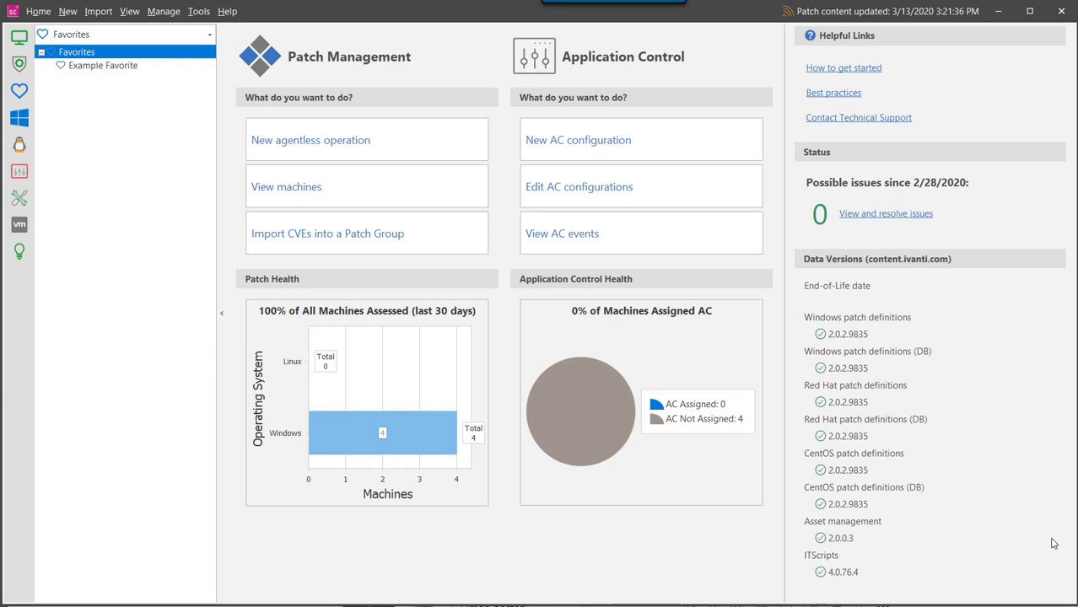
mouse_move(783, 544)
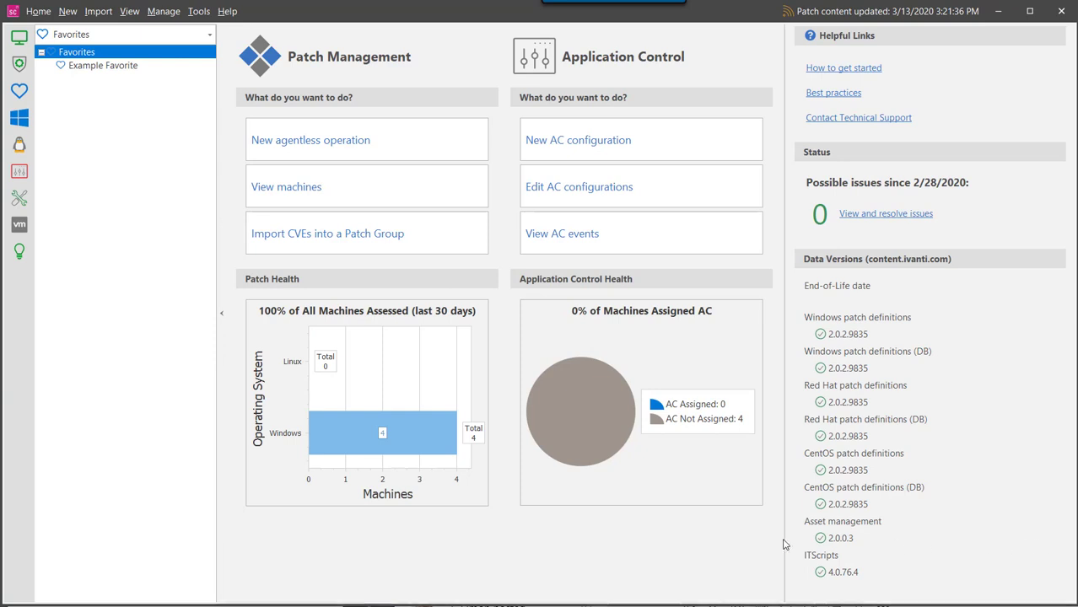
mouse_move(130, 10)
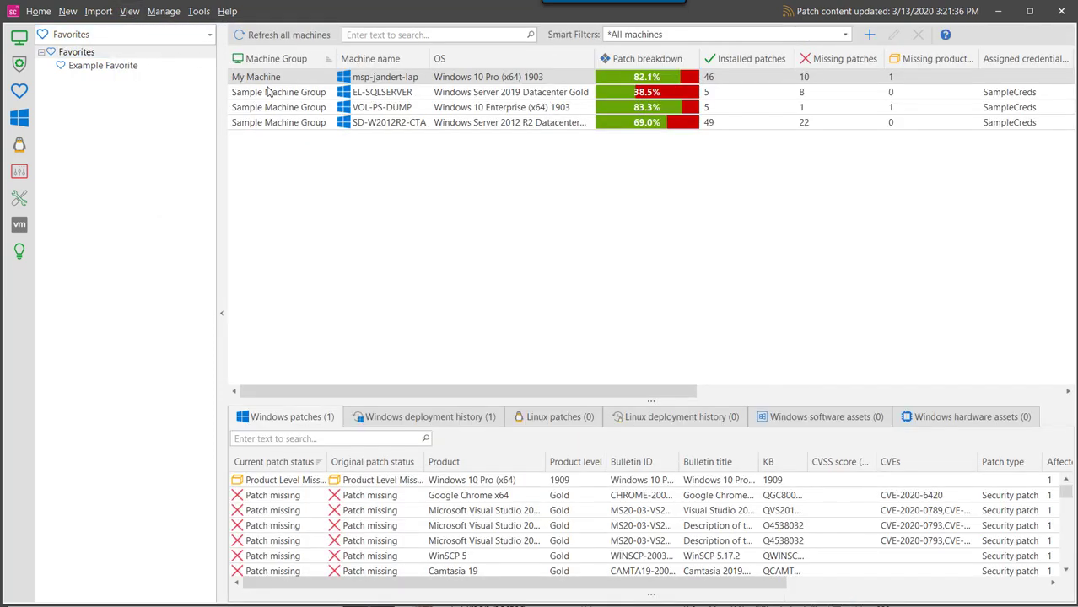
left_click(382, 91)
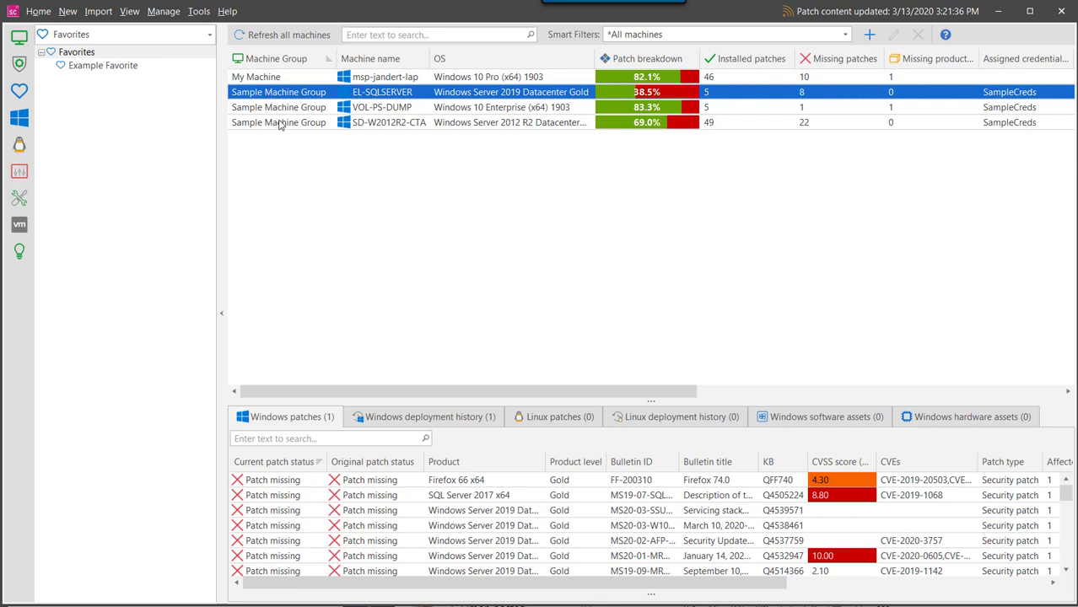
right_click(278, 122)
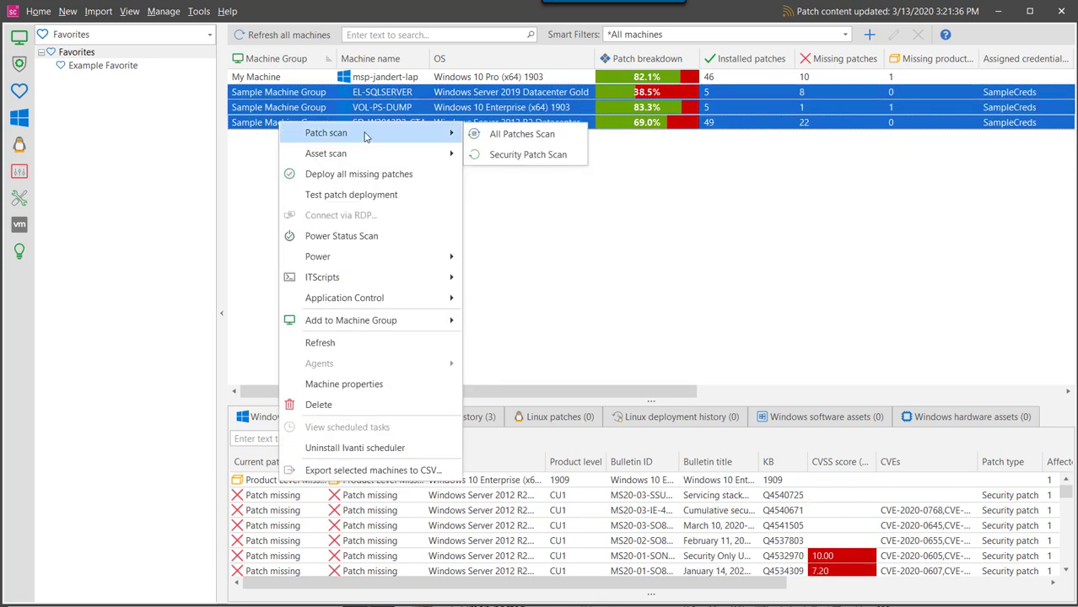
Step: Schedule security patch scan 'Friday follow-up scan' recurring at 6:00 AM on Fridays only
left_click(527, 154)
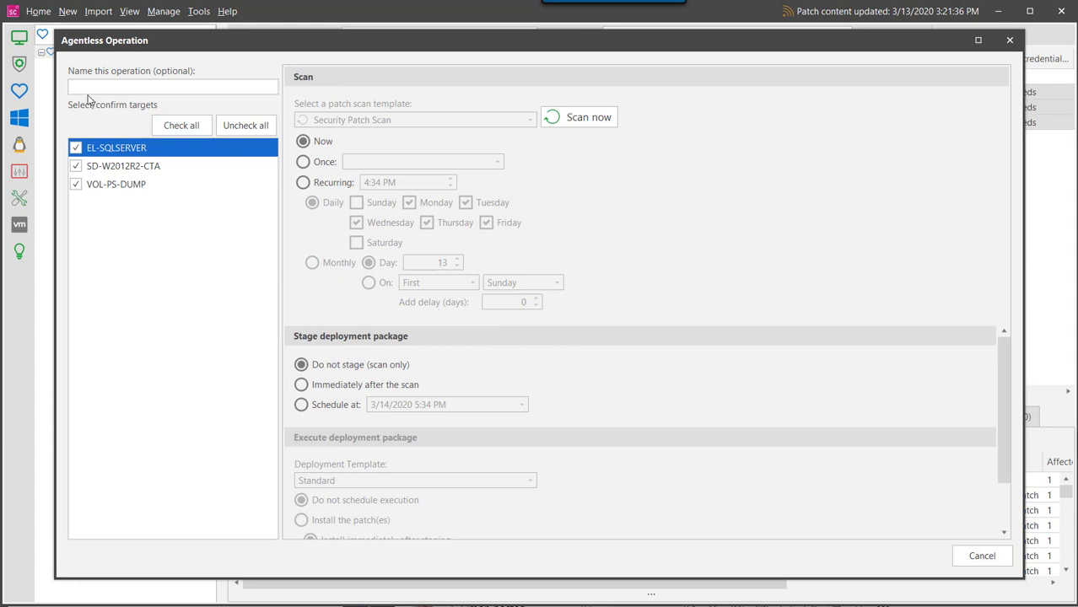
type("Friday follow-u")
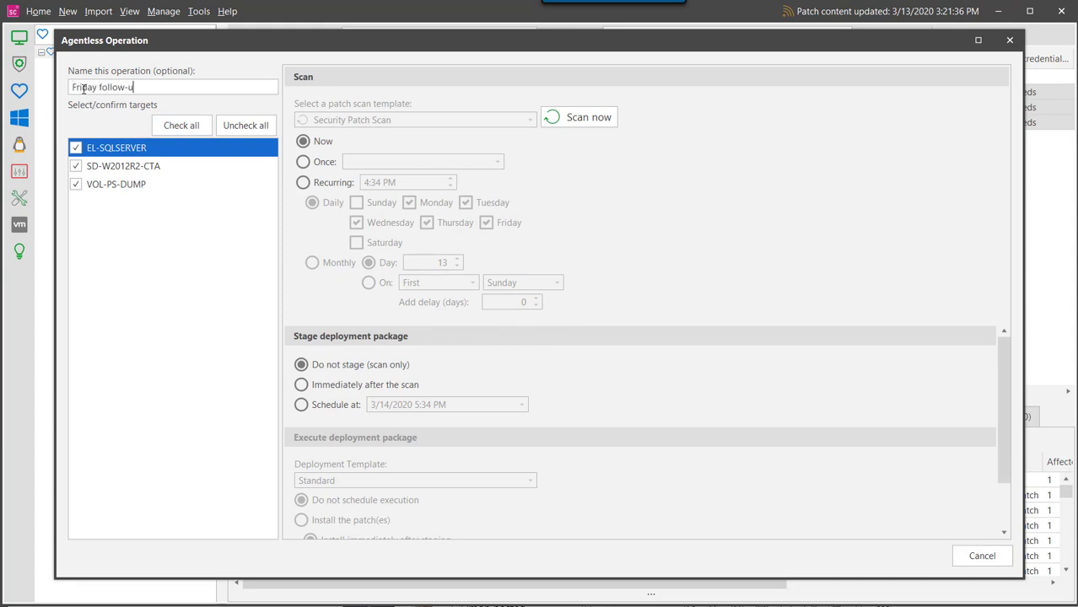
type("p scan")
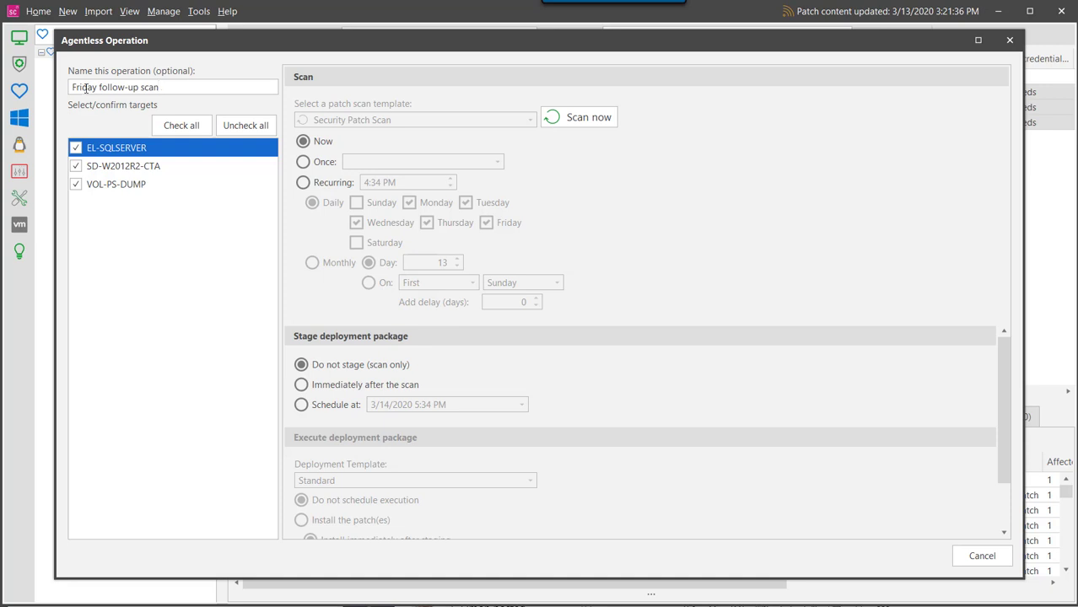
left_click(303, 182)
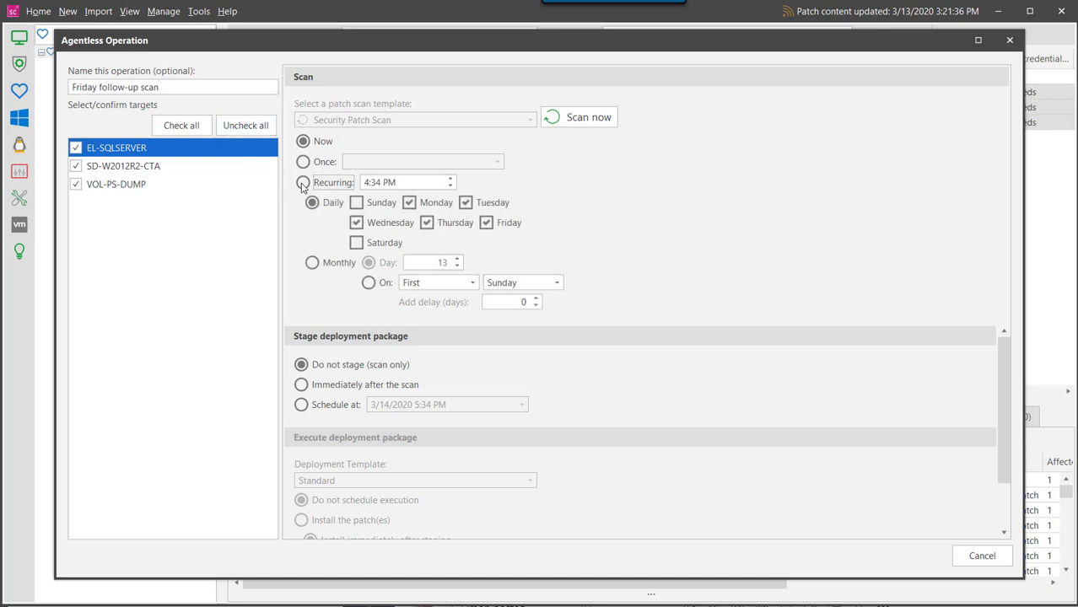
left_click(303, 182)
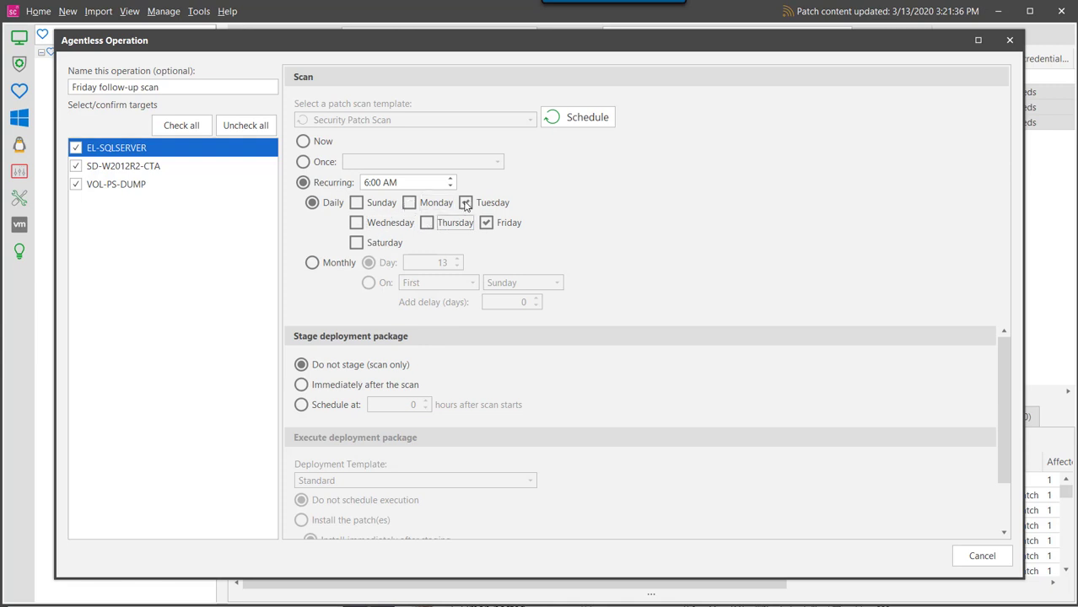
left_click(466, 203)
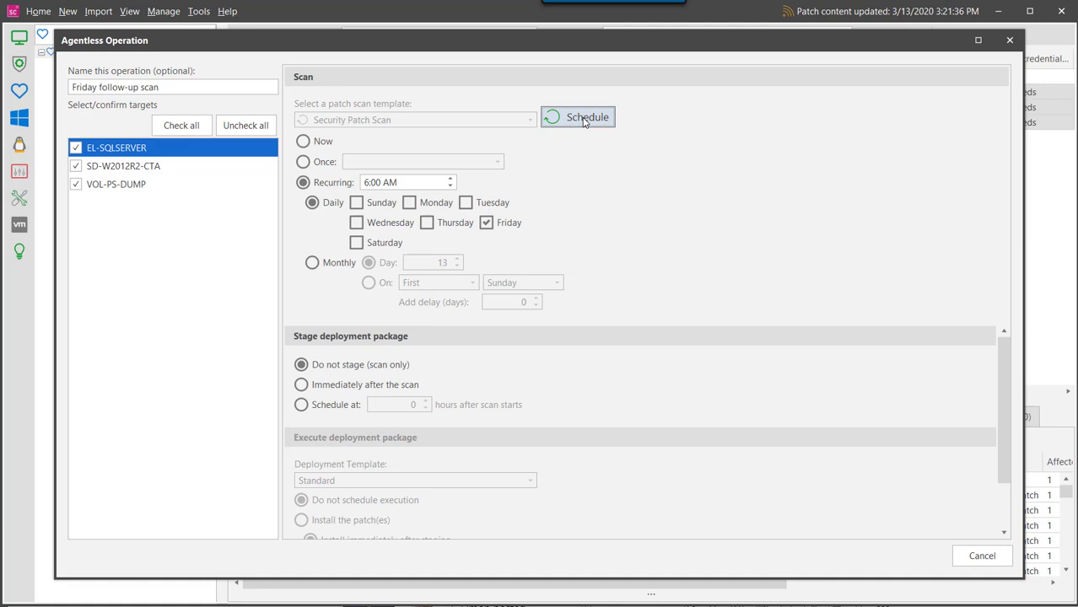
left_click(577, 116)
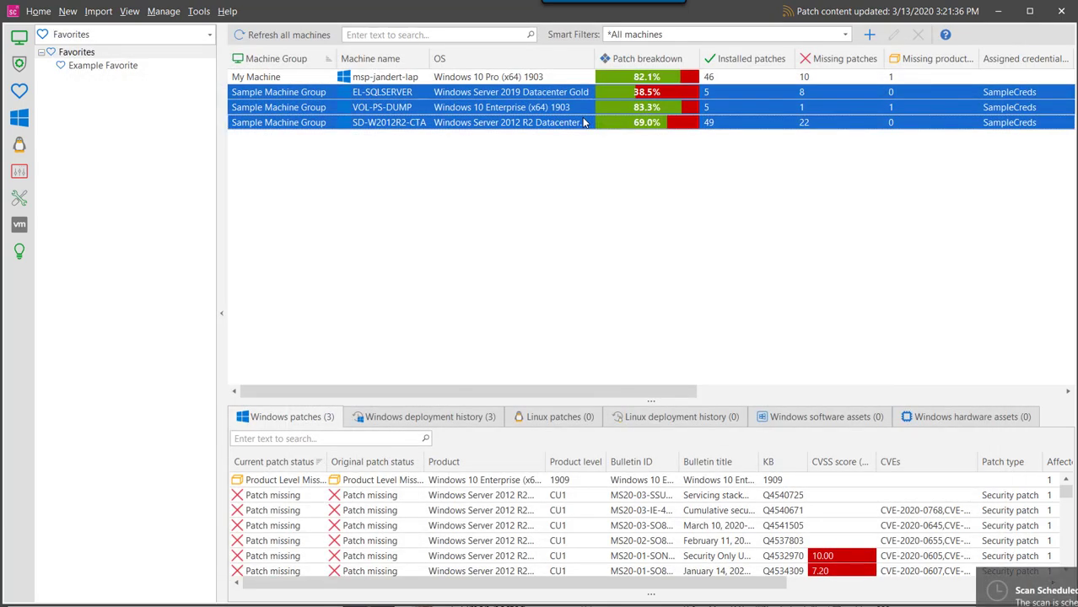
mouse_move(584, 125)
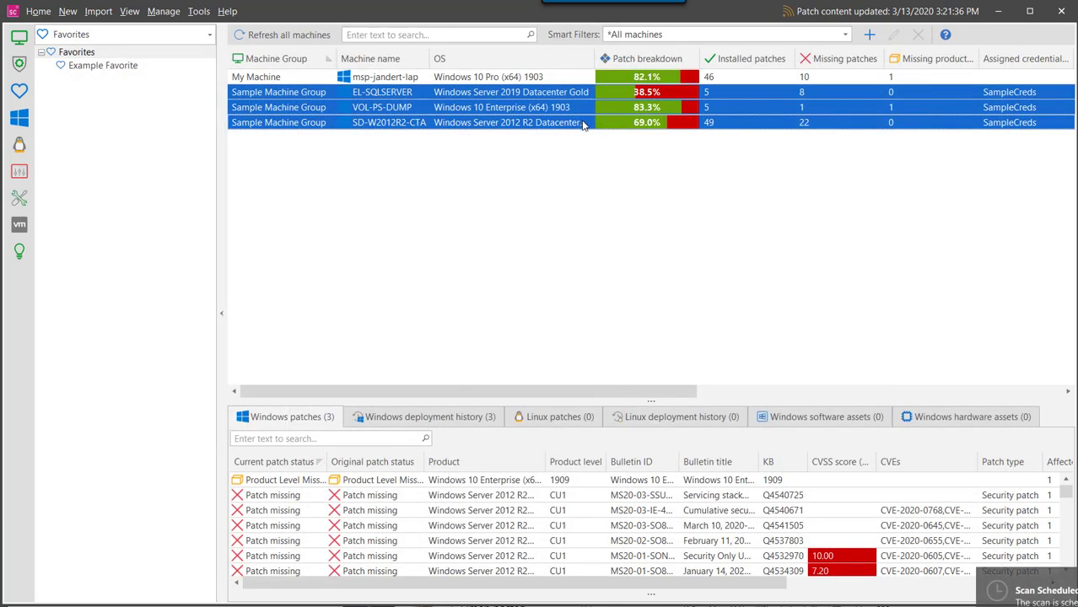
left_click(164, 11)
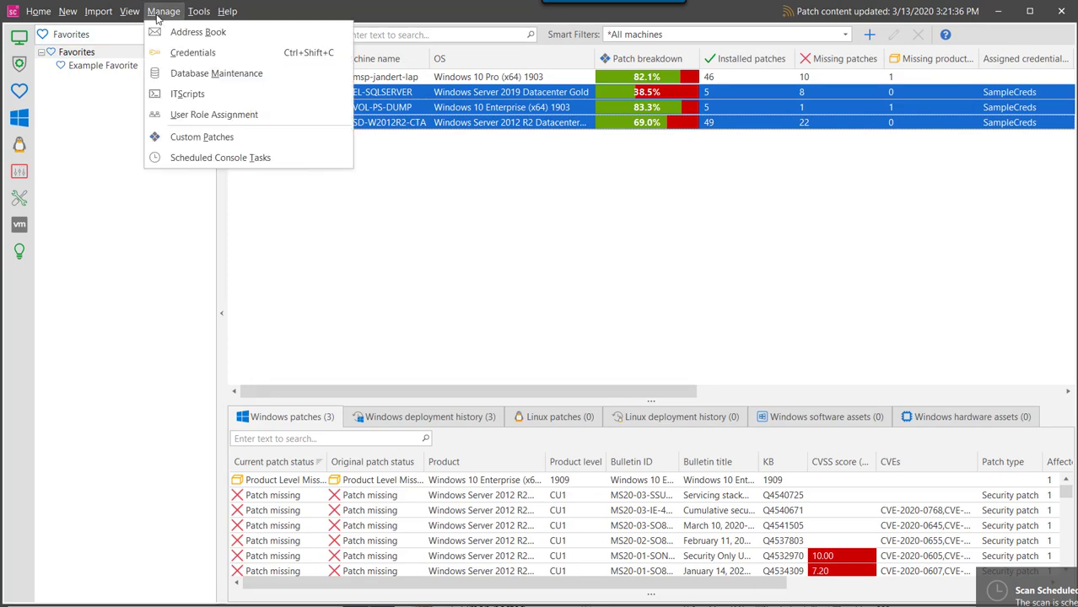
left_click(163, 11)
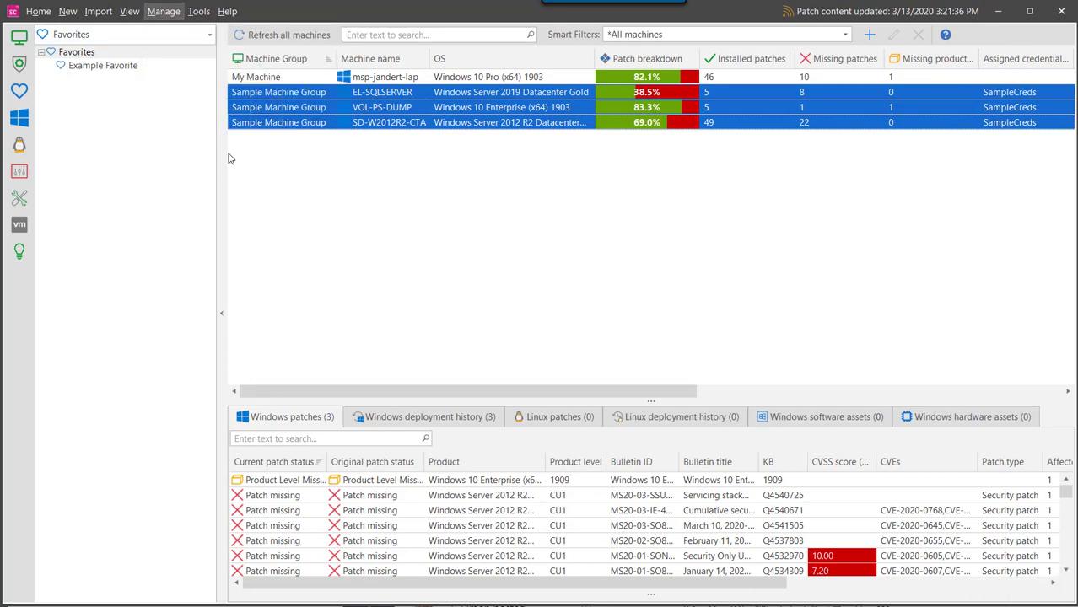